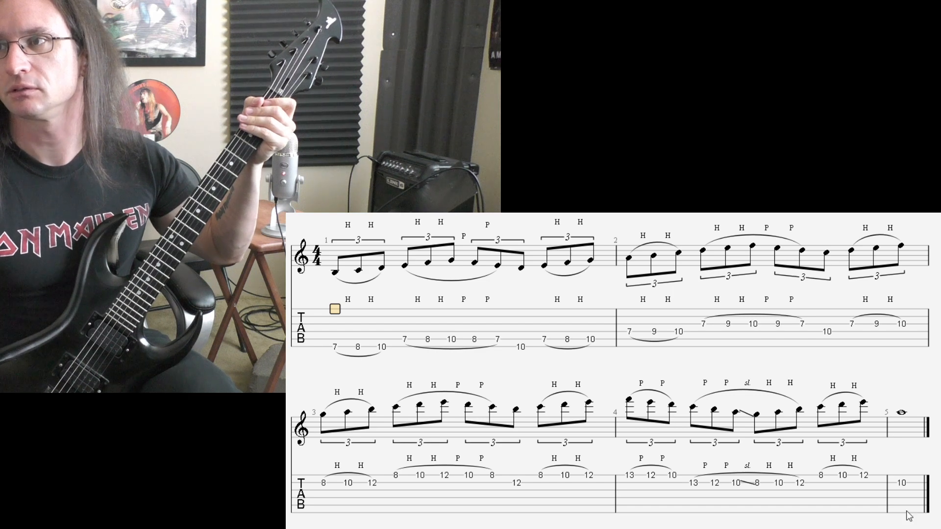
# Step: Select the bar 4 slide note (fret 10 to 8) in the tab to highlight that beat
pyautogui.click(752, 483)
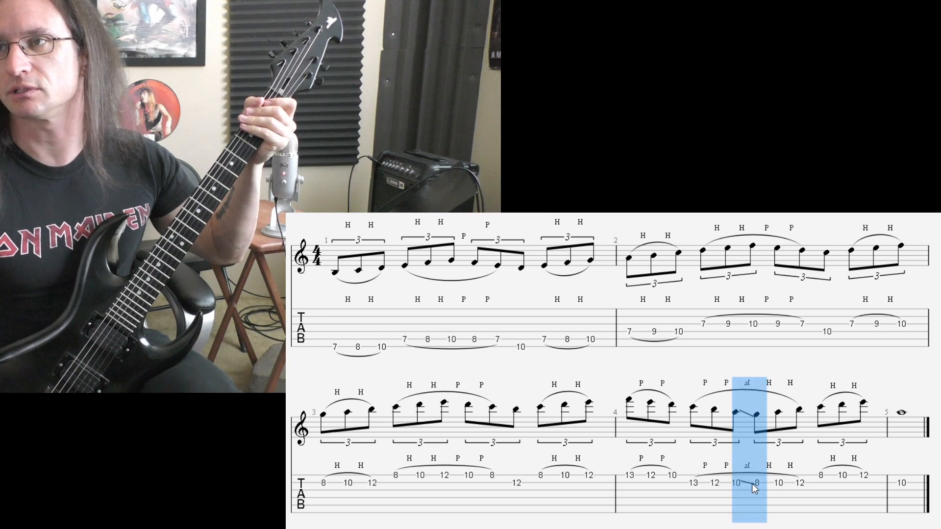